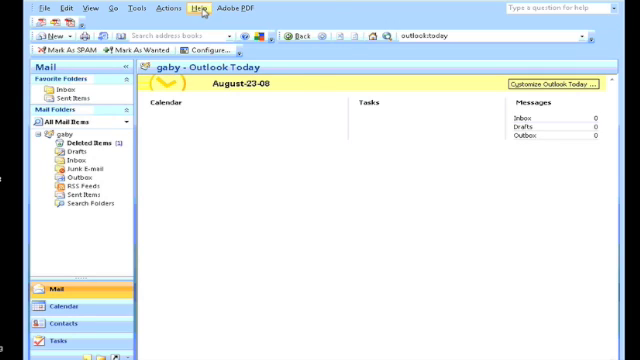
# Glance at the help and product information choices and dismiss them without choosing any.
pyautogui.click(192, 8)
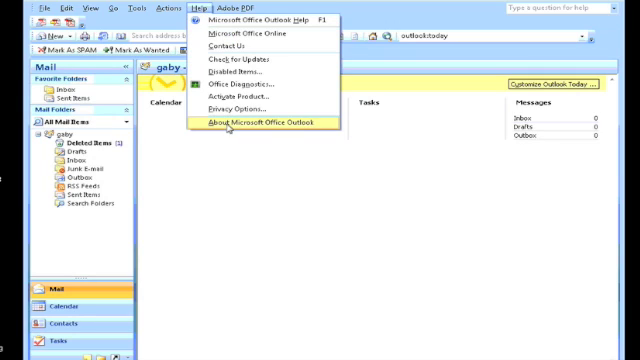
pyautogui.click(260, 128)
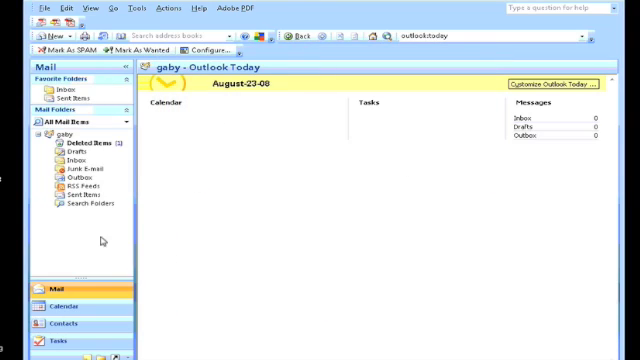
pyautogui.moveTo(104, 240)
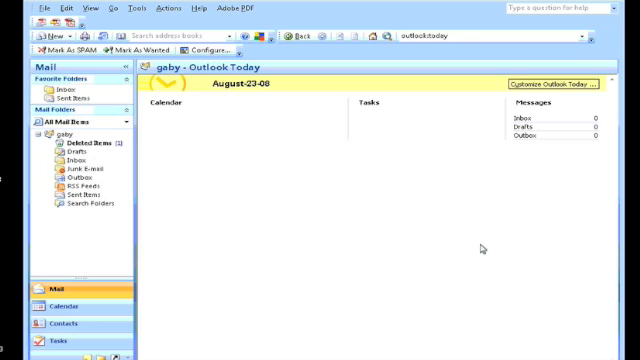
pyautogui.moveTo(224, 160)
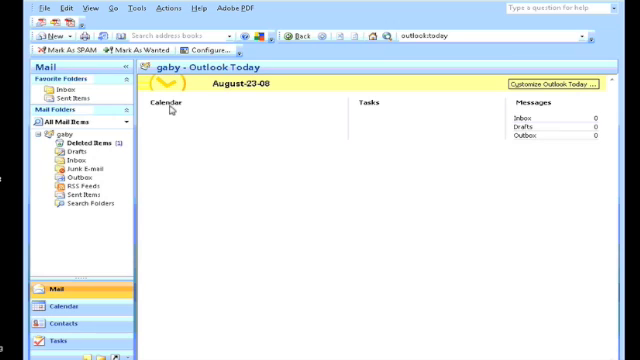
pyautogui.moveTo(372, 216)
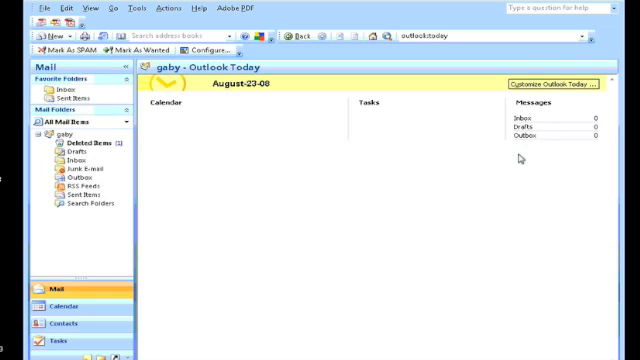
pyautogui.moveTo(220, 124)
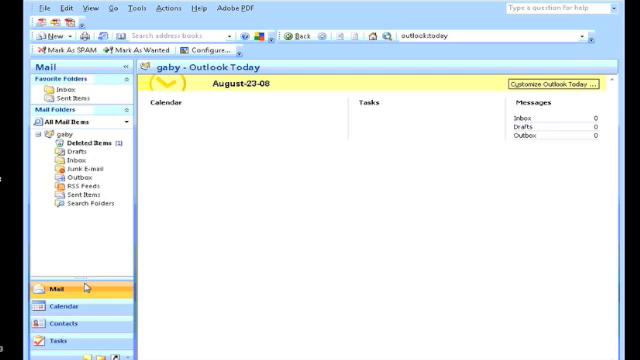
pyautogui.moveTo(84, 260)
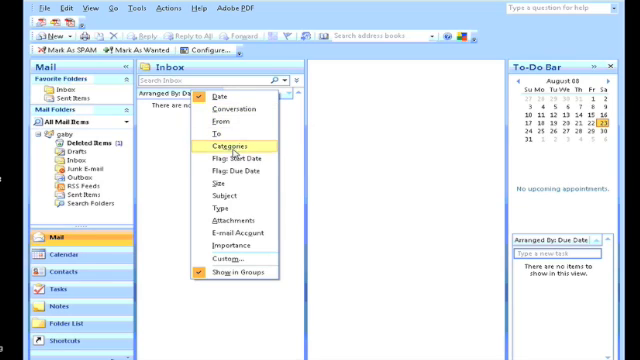
pyautogui.moveTo(236, 158)
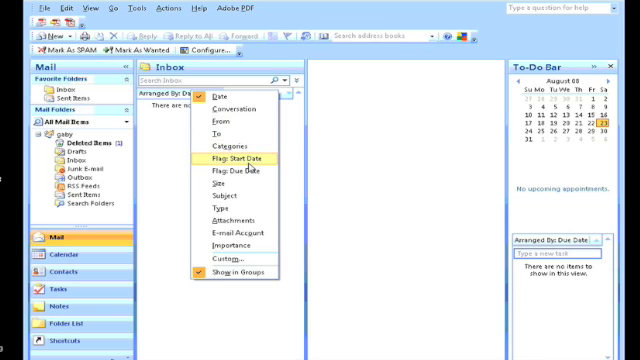
pyautogui.moveTo(236, 188)
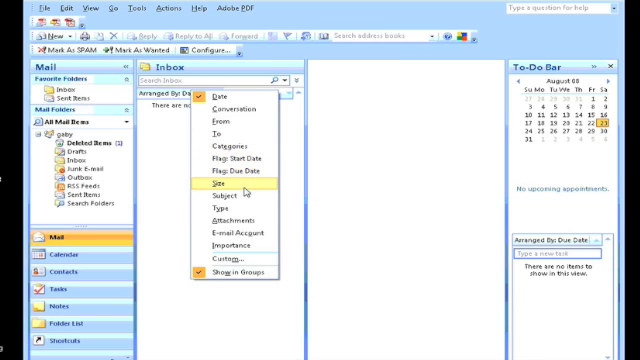
pyautogui.moveTo(222, 208)
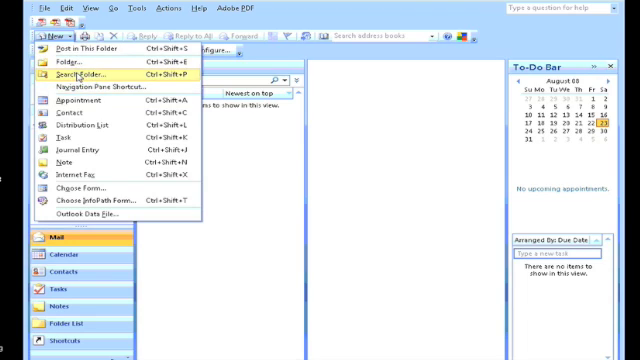
pyautogui.moveTo(76, 100)
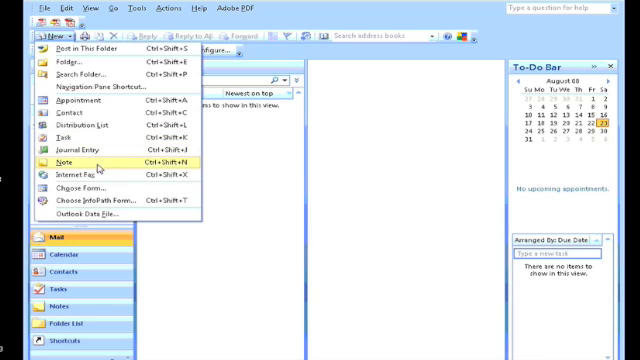
pyautogui.moveTo(94, 212)
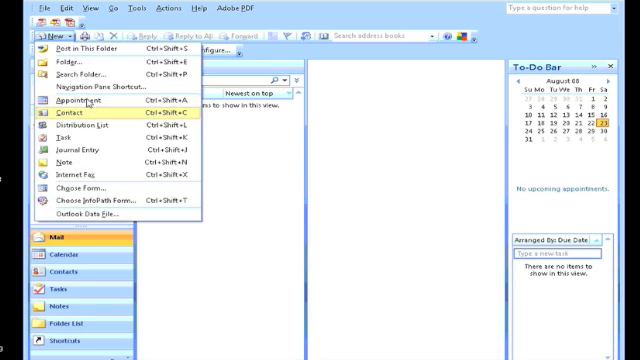
pyautogui.moveTo(84, 100)
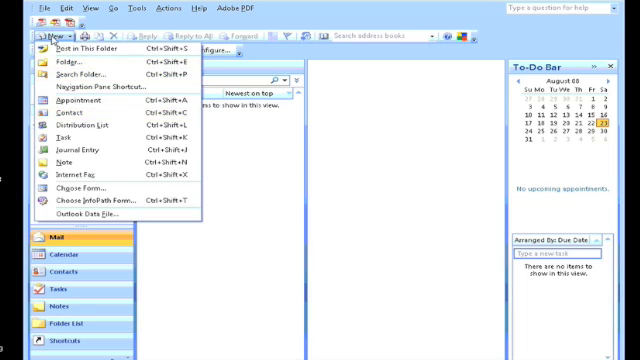
pyautogui.click(36, 36)
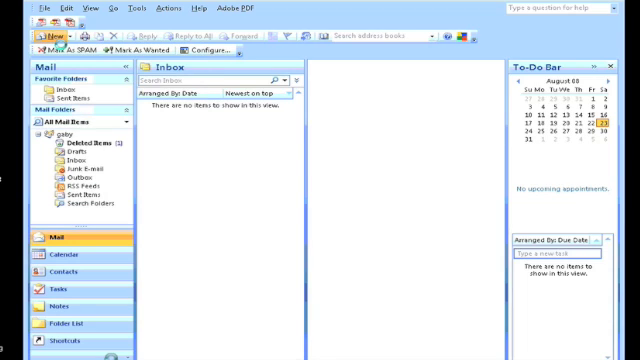
# Start an untitled new Message window from the Standard toolbar.
pyautogui.click(42, 36)
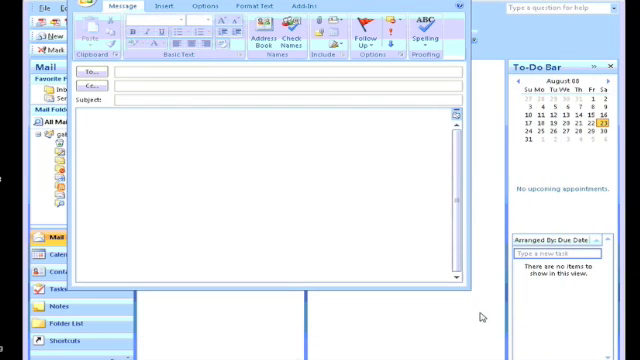
pyautogui.moveTo(480, 320)
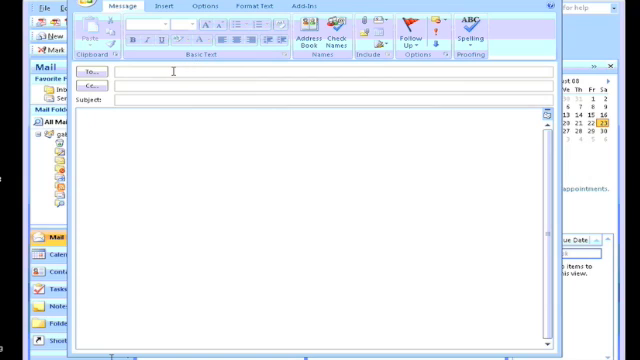
pyautogui.moveTo(160, 72)
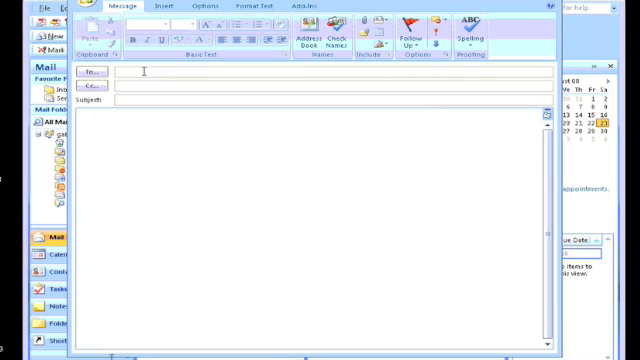
pyautogui.moveTo(160, 68)
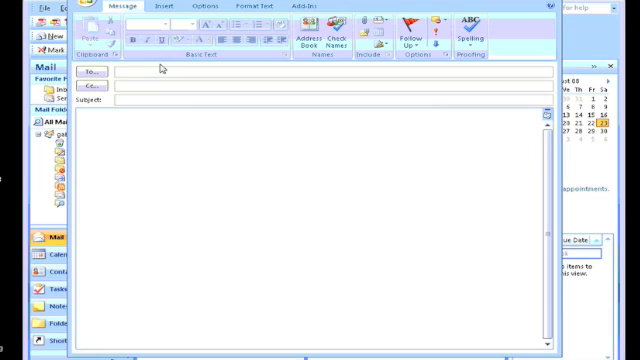
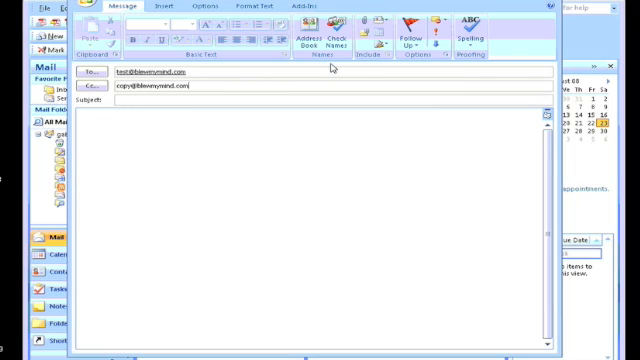
# Enter a test@...com address in the To box and a copy recipient in the Cc box.
pyautogui.click(160, 8)
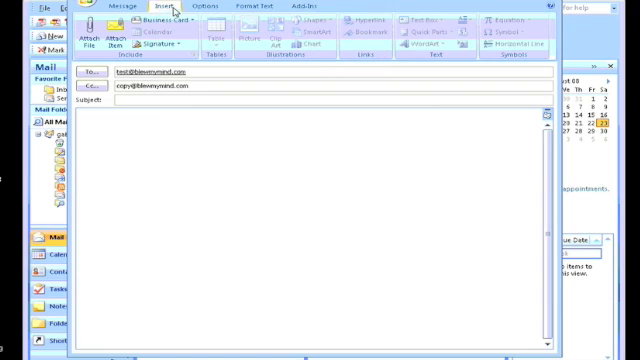
# Browse the Add-Ins commands and show the Customize Quick Access Toolbar choices.
pyautogui.click(234, 6)
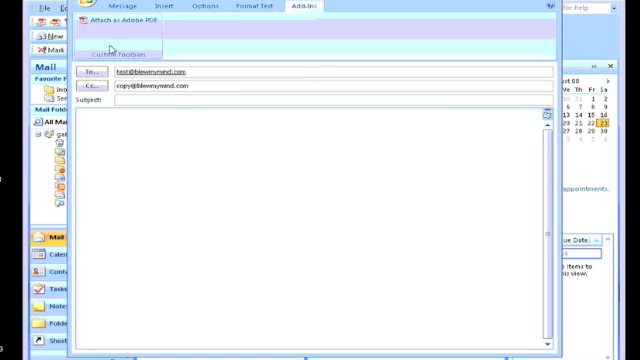
pyautogui.click(130, 50)
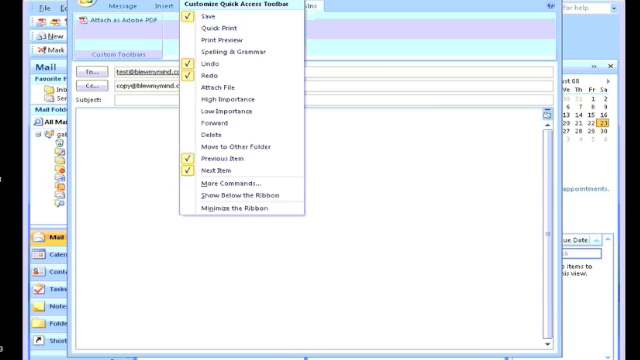
pyautogui.moveTo(244, 48)
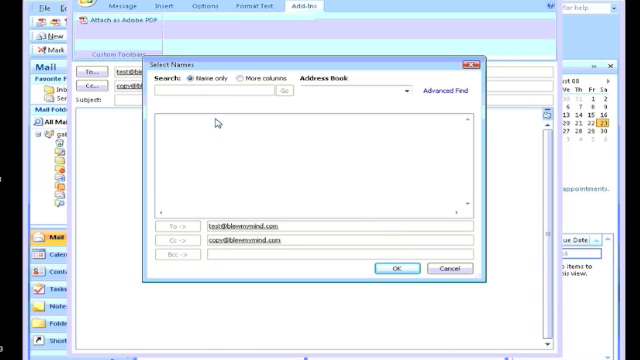
pyautogui.moveTo(220, 210)
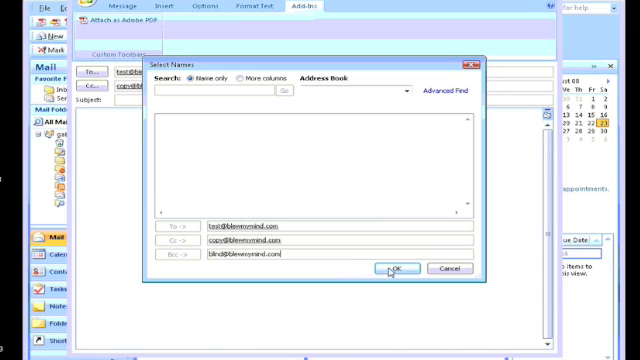
# Confirm the Bcc recipient in Select Names with OK and return to the message.
pyautogui.click(396, 268)
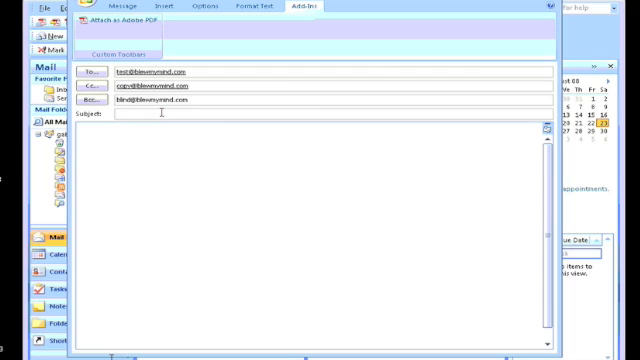
# Write the subject and body: 'Hi everyone,' this is a test to explore the new features Microsoft Outlook has to offer.
pyautogui.write('1')
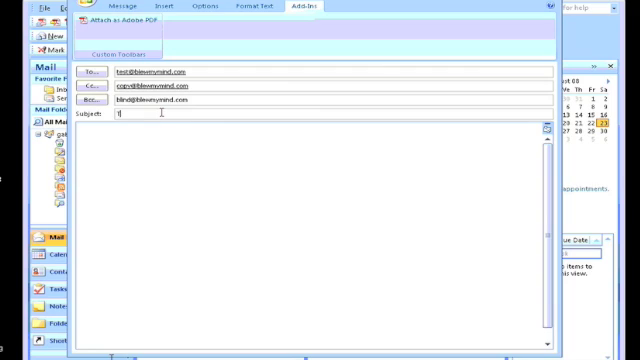
pyautogui.write('est')
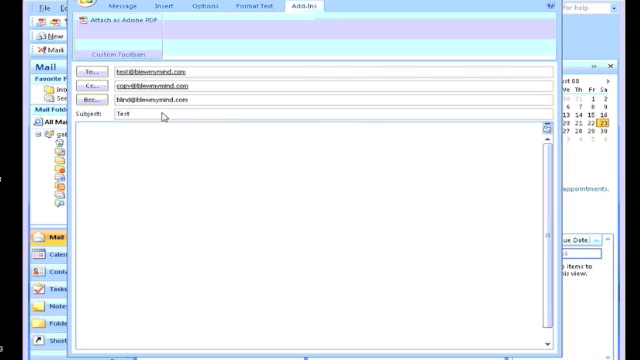
pyautogui.write('Hi everyone,')
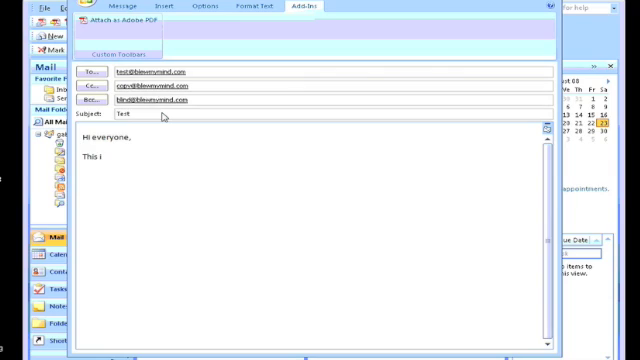
pyautogui.write('s a test , and we would like to expl')
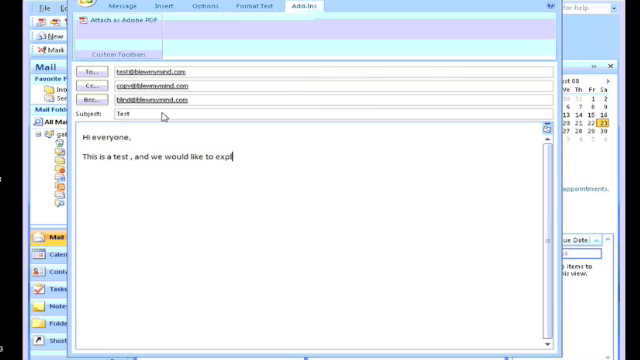
pyautogui.write('ore the new fea')
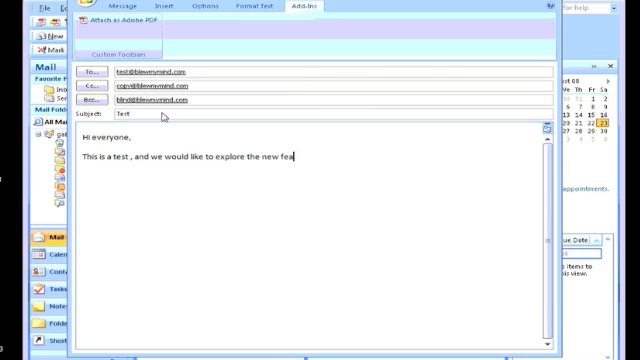
pyautogui.write('tures that Microsof')
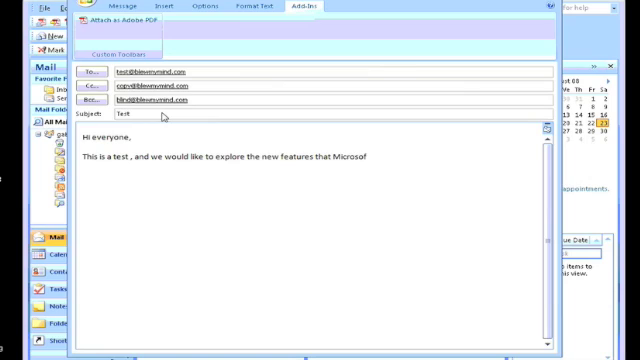
pyautogui.write('Outlook')
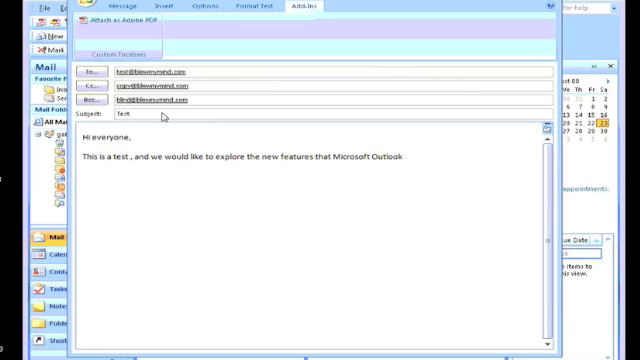
pyautogui.write('has to offer.')
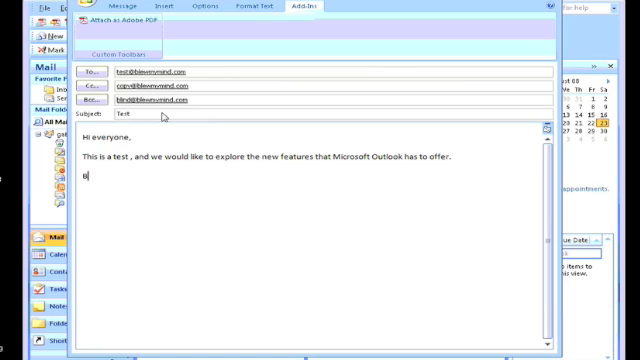
# Sign off the body with 'Best regards, Blew My Mind Staff'.
pyautogui.write('Best regards,')
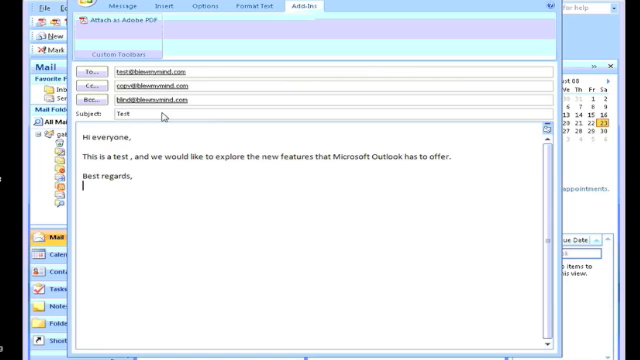
pyautogui.write('Blew My Mind')
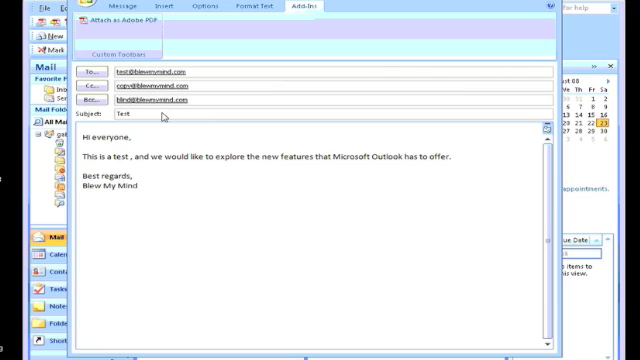
pyautogui.write('Staff')
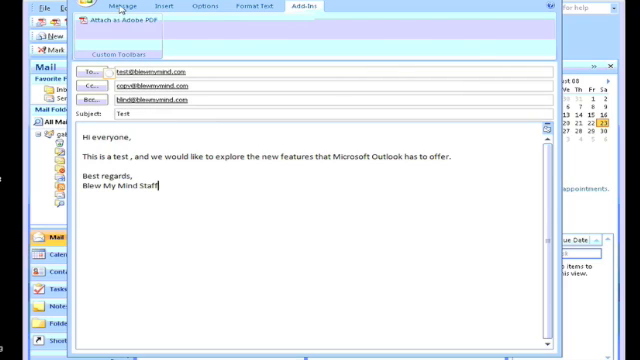
# Return to the Message ribbon so the formatting commands show above the draft.
pyautogui.click(116, 8)
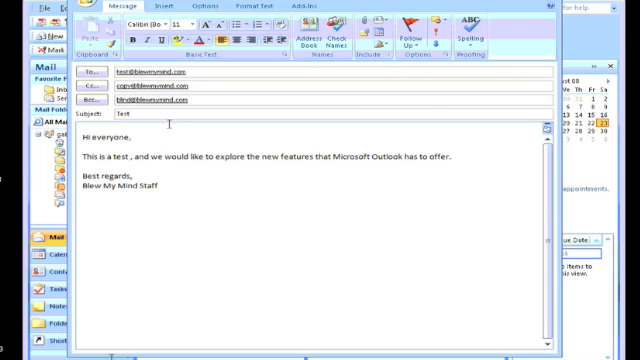
pyautogui.moveTo(96, 30)
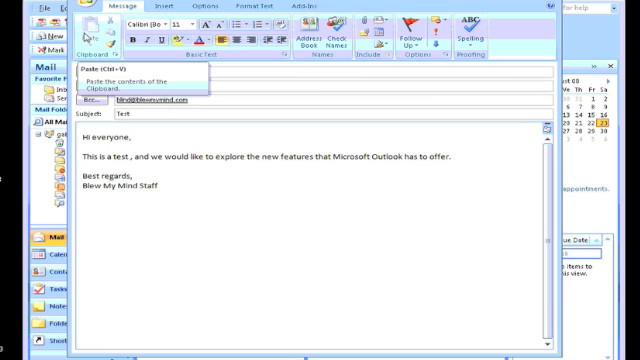
pyautogui.click(90, 32)
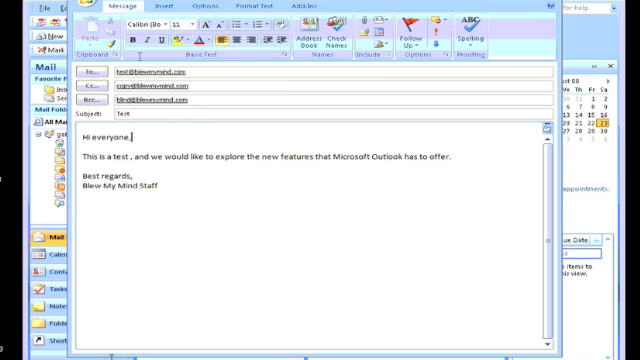
pyautogui.moveTo(358, 48)
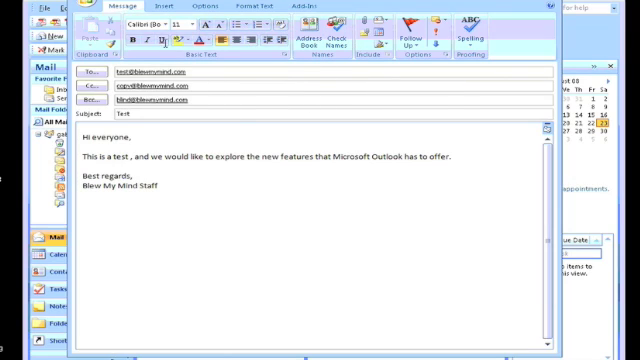
# Select 'would like to explore' and give it a bold decorative font from the Font list.
pyautogui.doubleClick(158, 160)
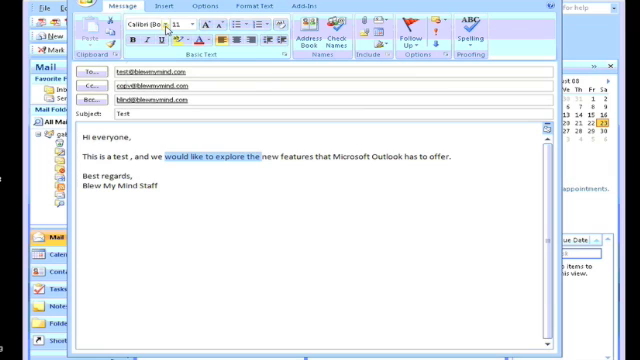
pyautogui.click(136, 24)
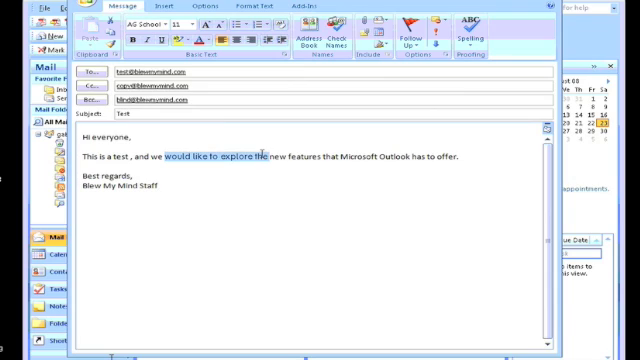
pyautogui.click(140, 24)
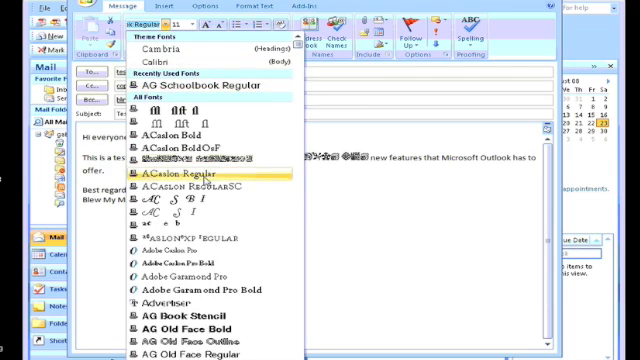
pyautogui.click(176, 186)
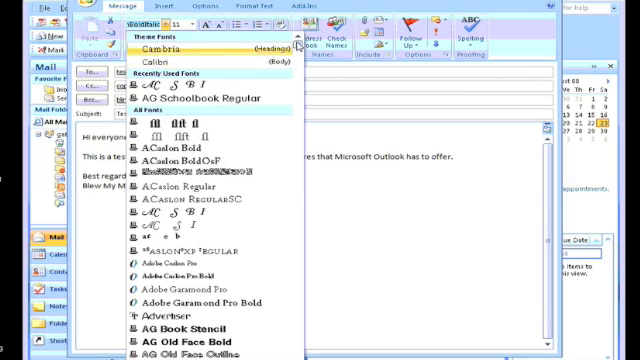
pyautogui.scroll(-3)
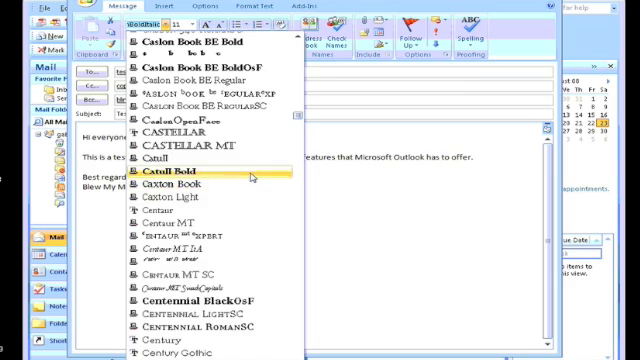
pyautogui.click(162, 174)
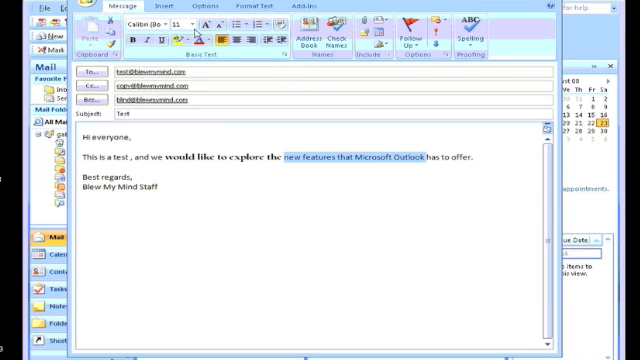
# Enlarge 'new features that Microsoft Outlook' and highlight it in yellow.
pyautogui.click(192, 24)
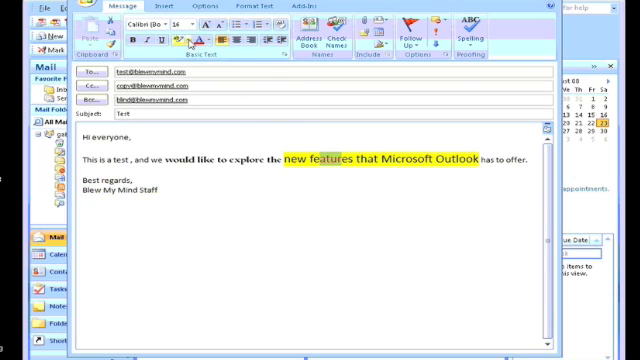
pyautogui.click(188, 44)
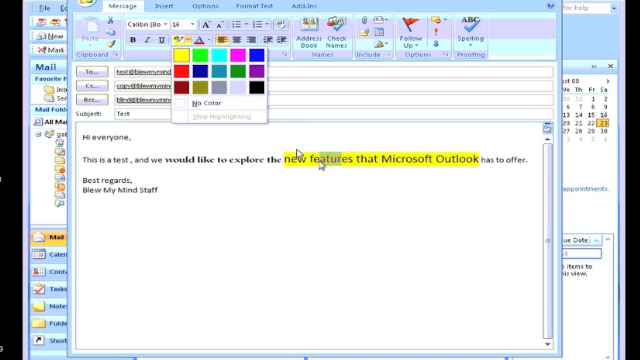
pyautogui.click(192, 42)
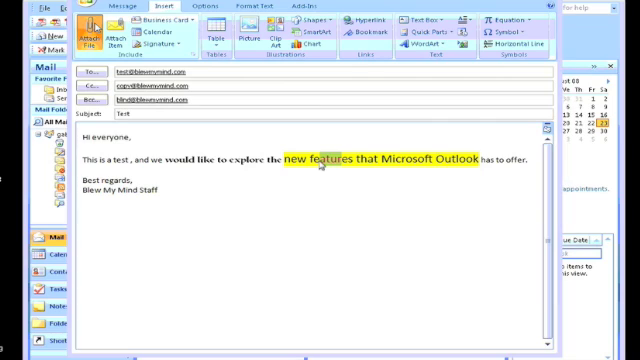
# Attach the small 28 KB file to the message via Attach File.
pyautogui.click(90, 38)
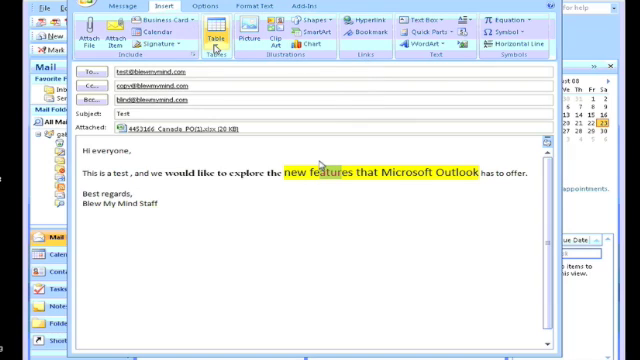
pyautogui.click(214, 30)
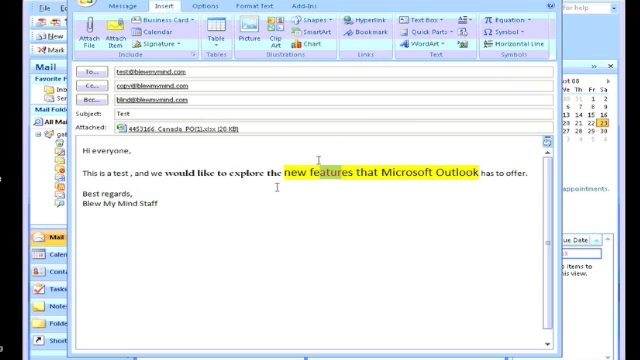
# Insert a blank 3x2 table below the paragraph in the message body.
pyautogui.click(214, 36)
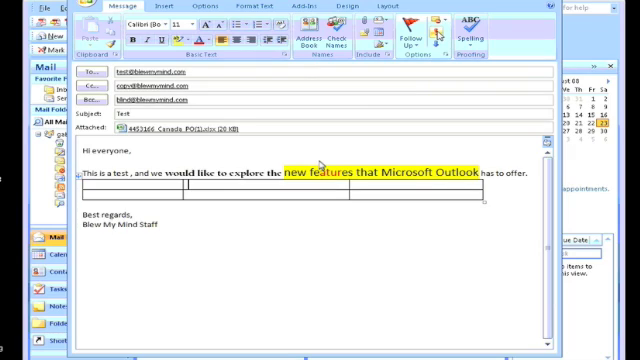
pyautogui.moveTo(404, 32)
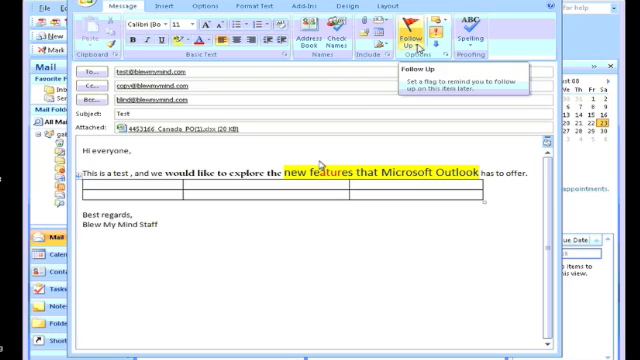
# Flag the message with a custom follow-up flag and a reminder.
pyautogui.click(406, 30)
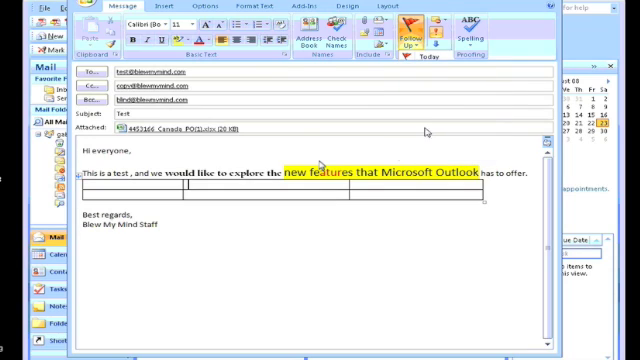
pyautogui.click(408, 28)
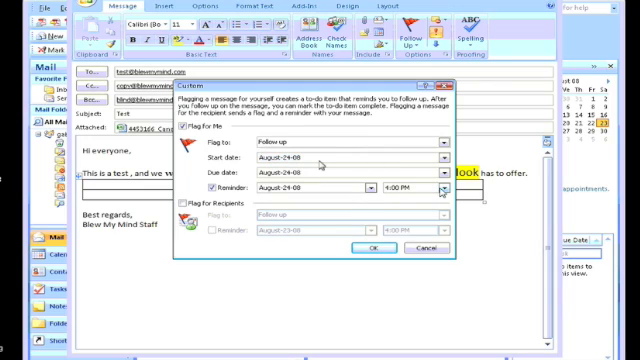
pyautogui.click(440, 188)
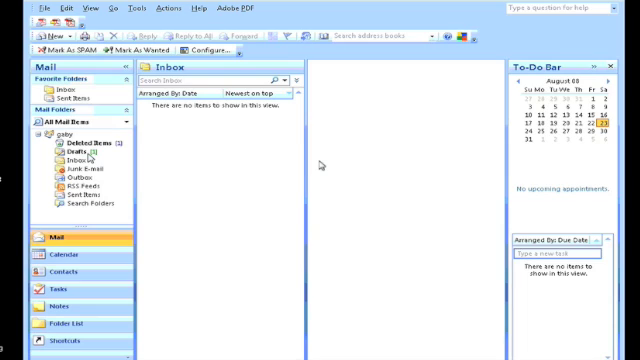
# View the saved Test message in the Drafts folder.
pyautogui.click(68, 138)
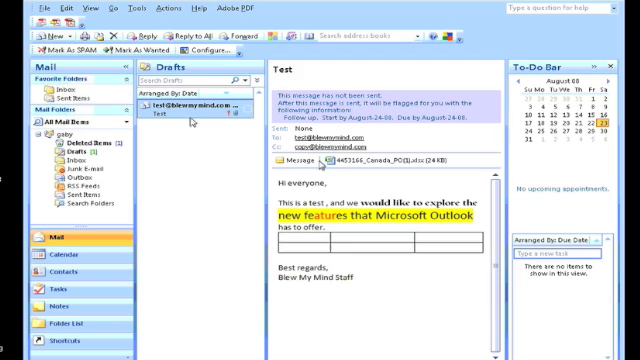